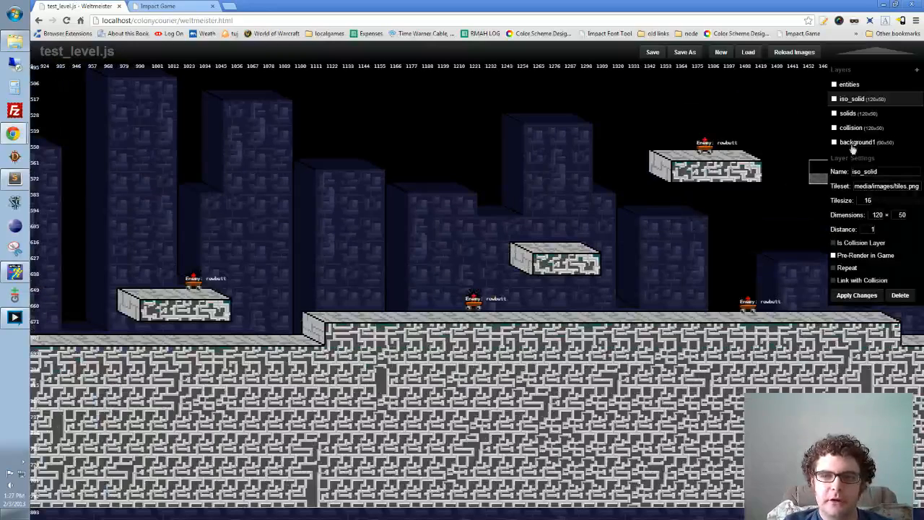
# - Select the background1 skyscraper layer to show its settings (city backdrop, distance 2)
pyautogui.click(858, 143)
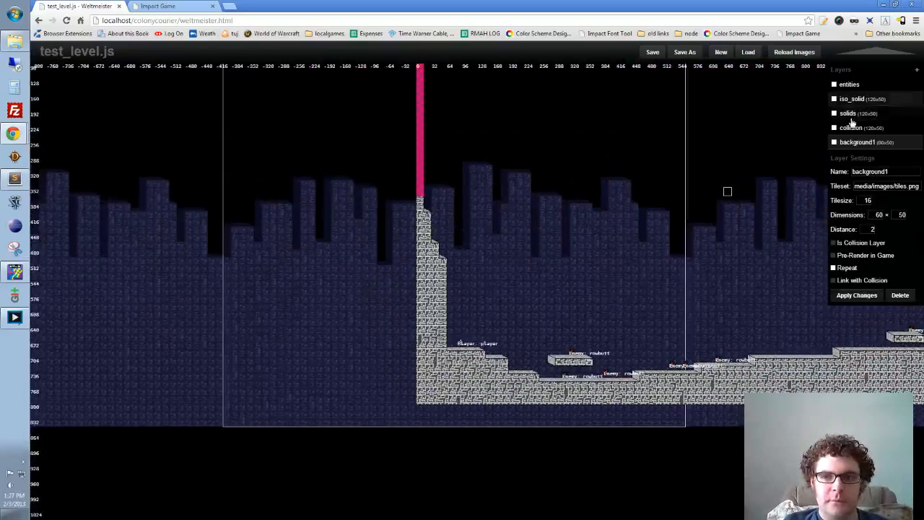
# - Hide the foreground tile layers, enable Repeat on background1 and apply the changes
pyautogui.click(848, 113)
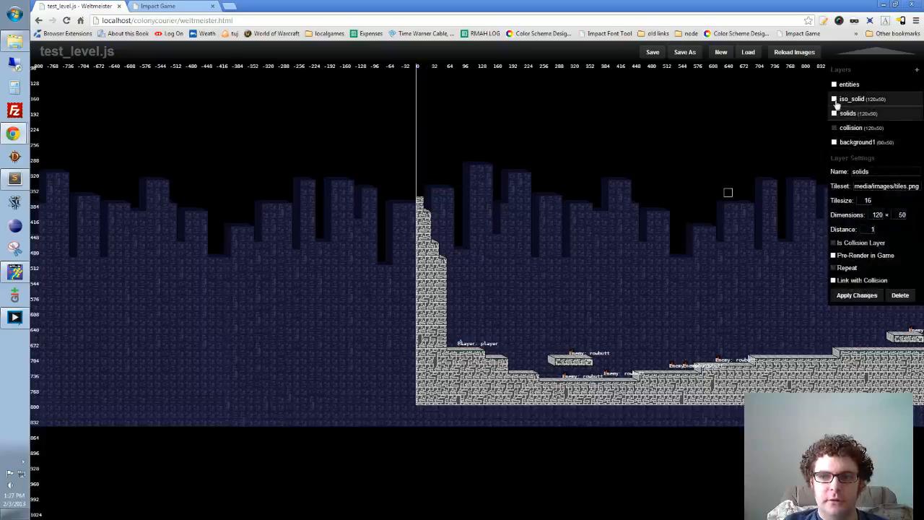
pyautogui.click(846, 98)
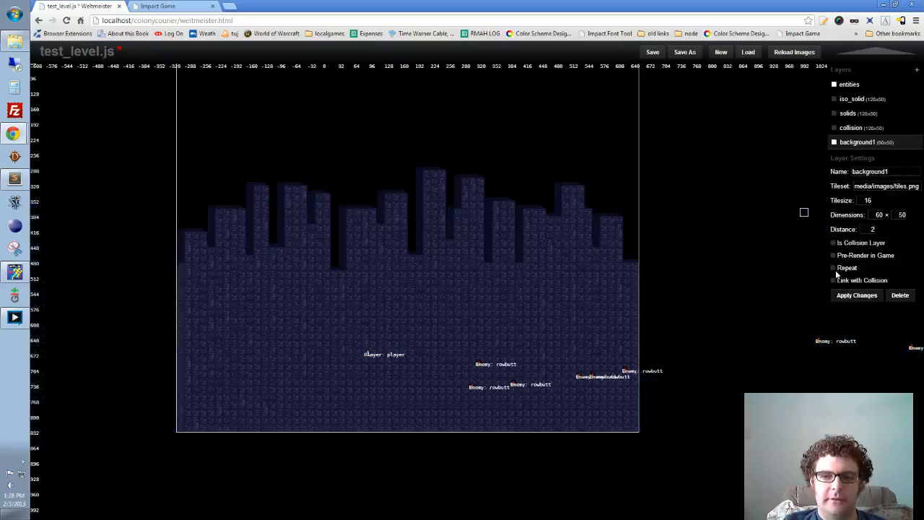
pyautogui.click(856, 295)
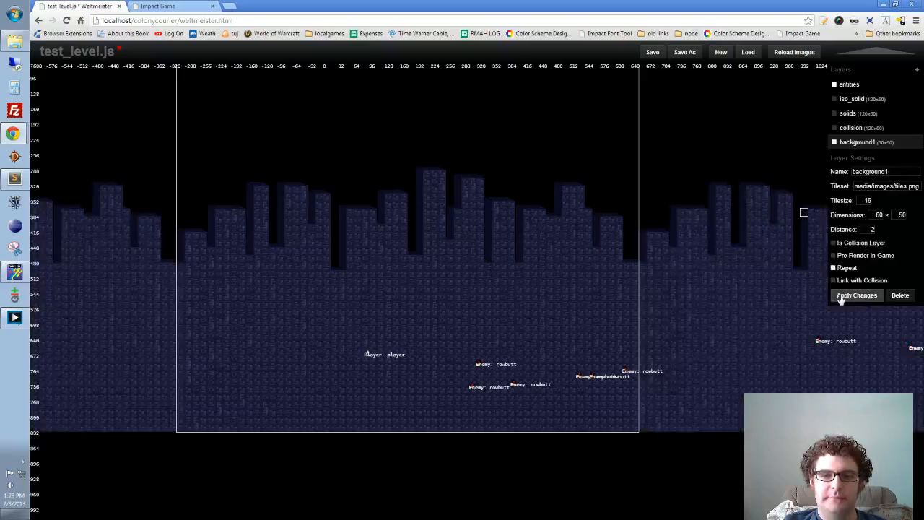